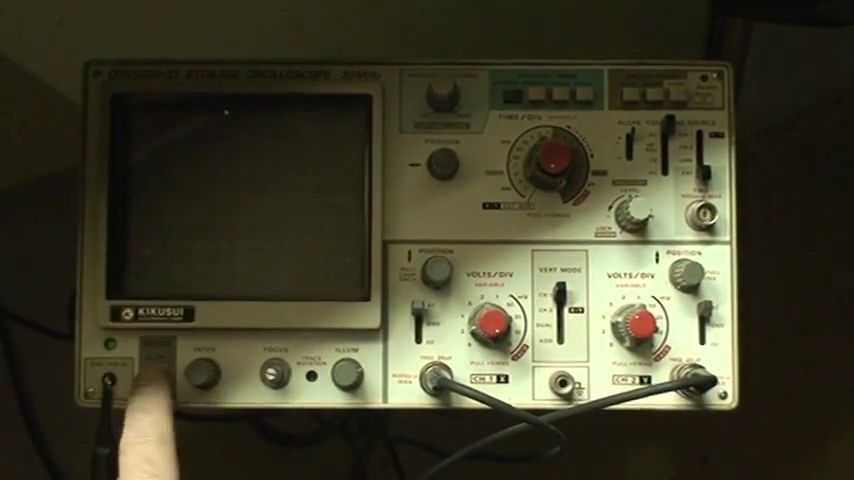
click(108, 376)
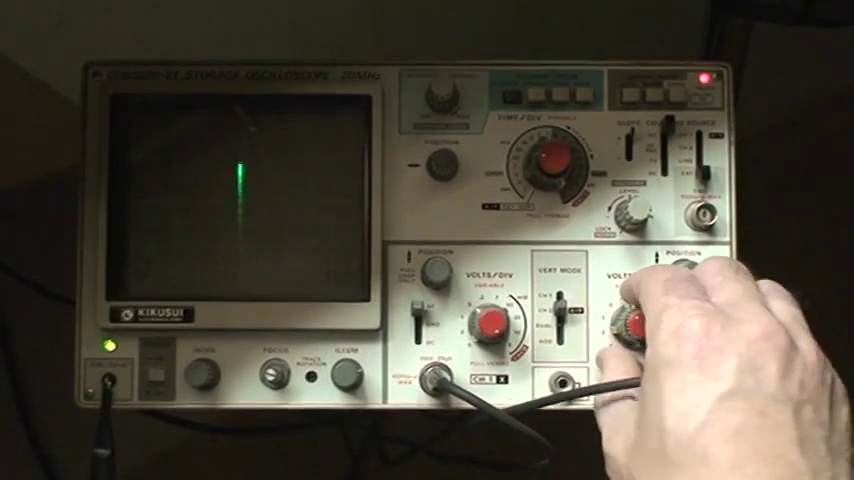
drag(640, 320, 644, 300)
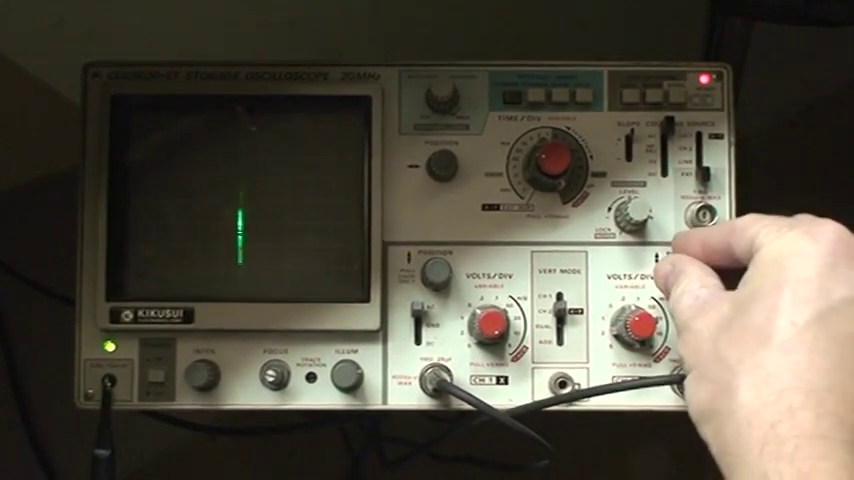